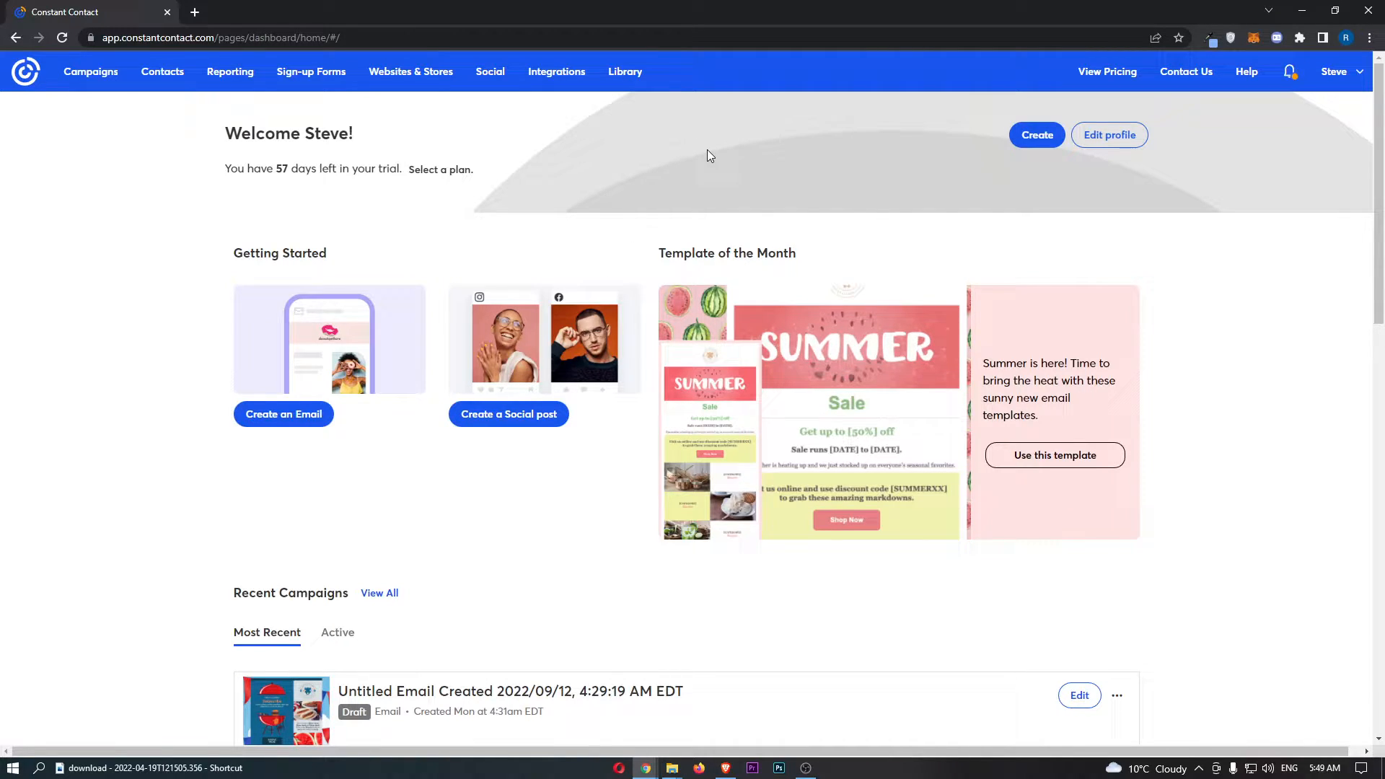
pyautogui.moveTo(607, 212)
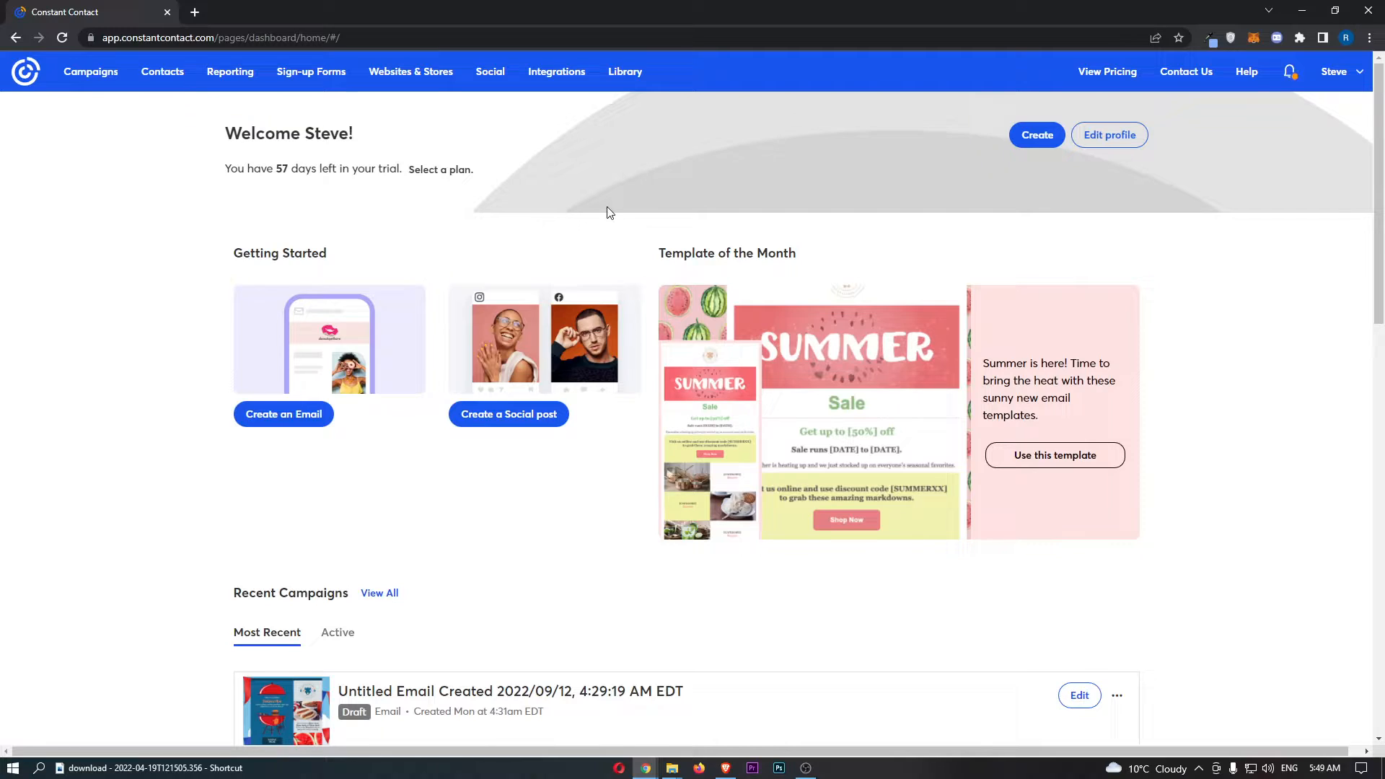
pyautogui.moveTo(238, 87)
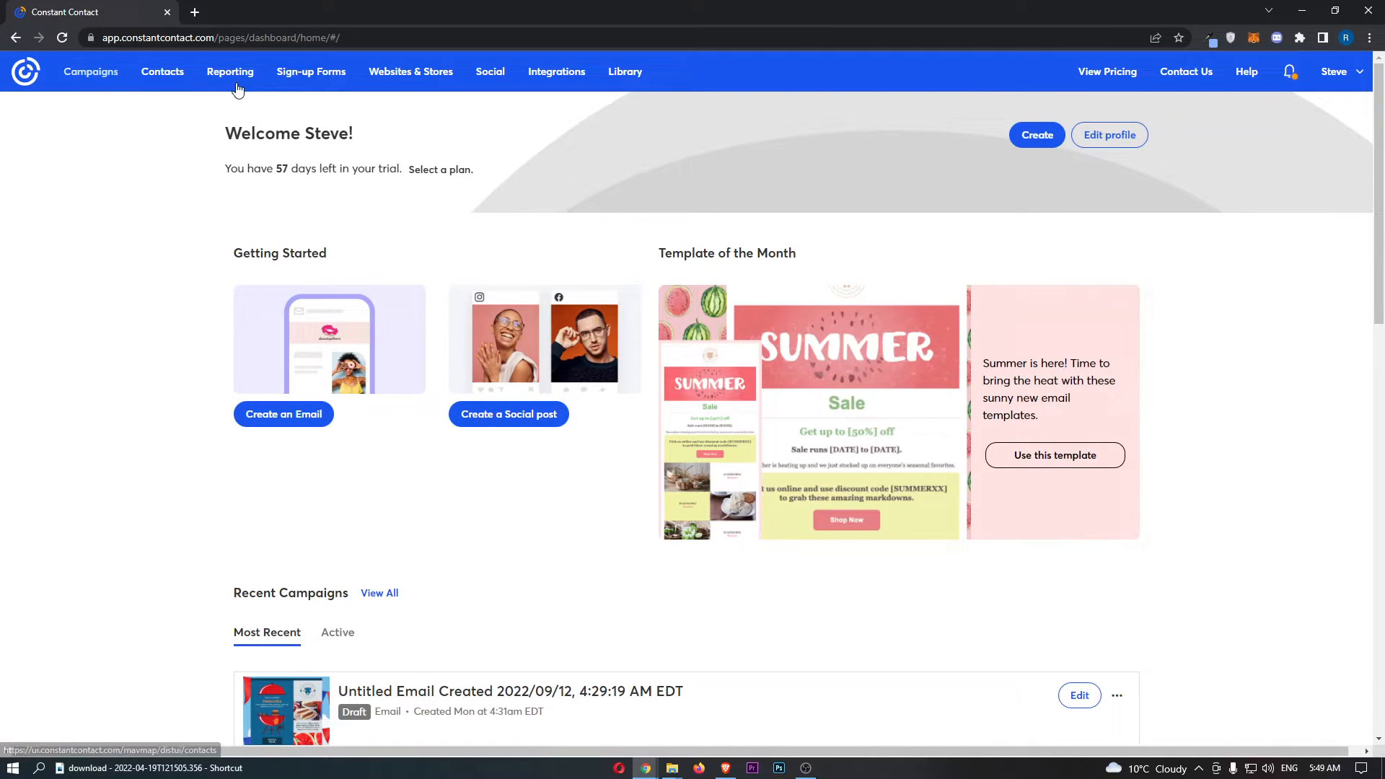
pyautogui.moveTo(559, 80)
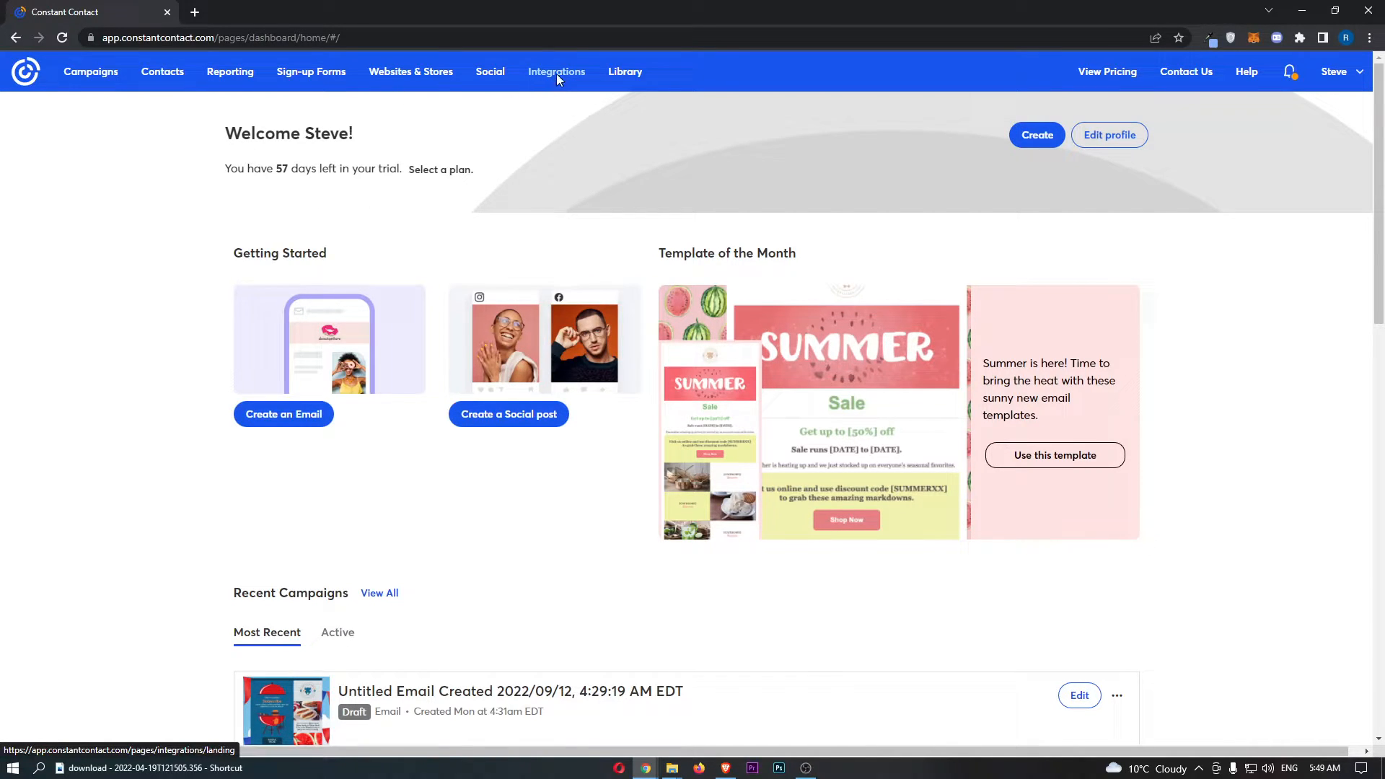
# Browse the Integrations catalogue of featured apps including Stripe, Zapier and Shopify
pyautogui.click(557, 72)
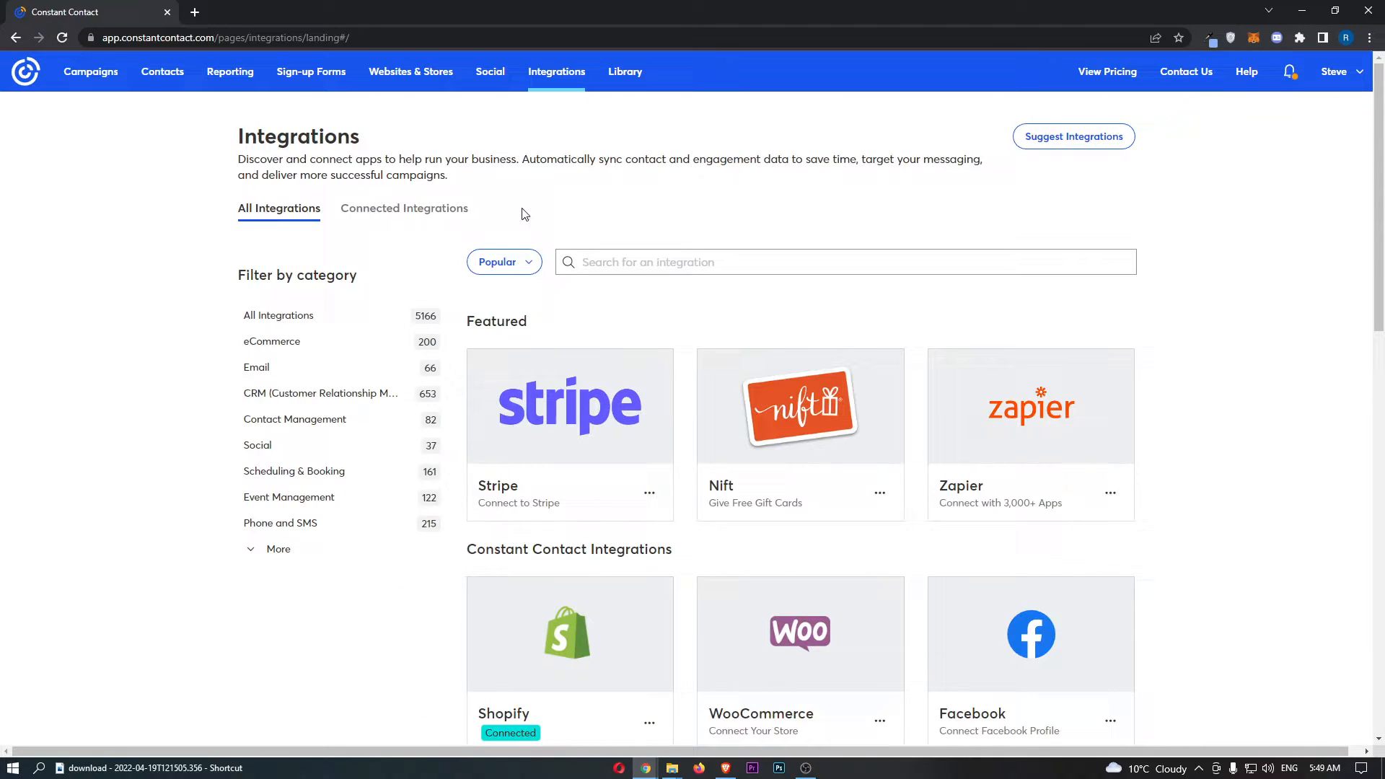
pyautogui.moveTo(595, 202)
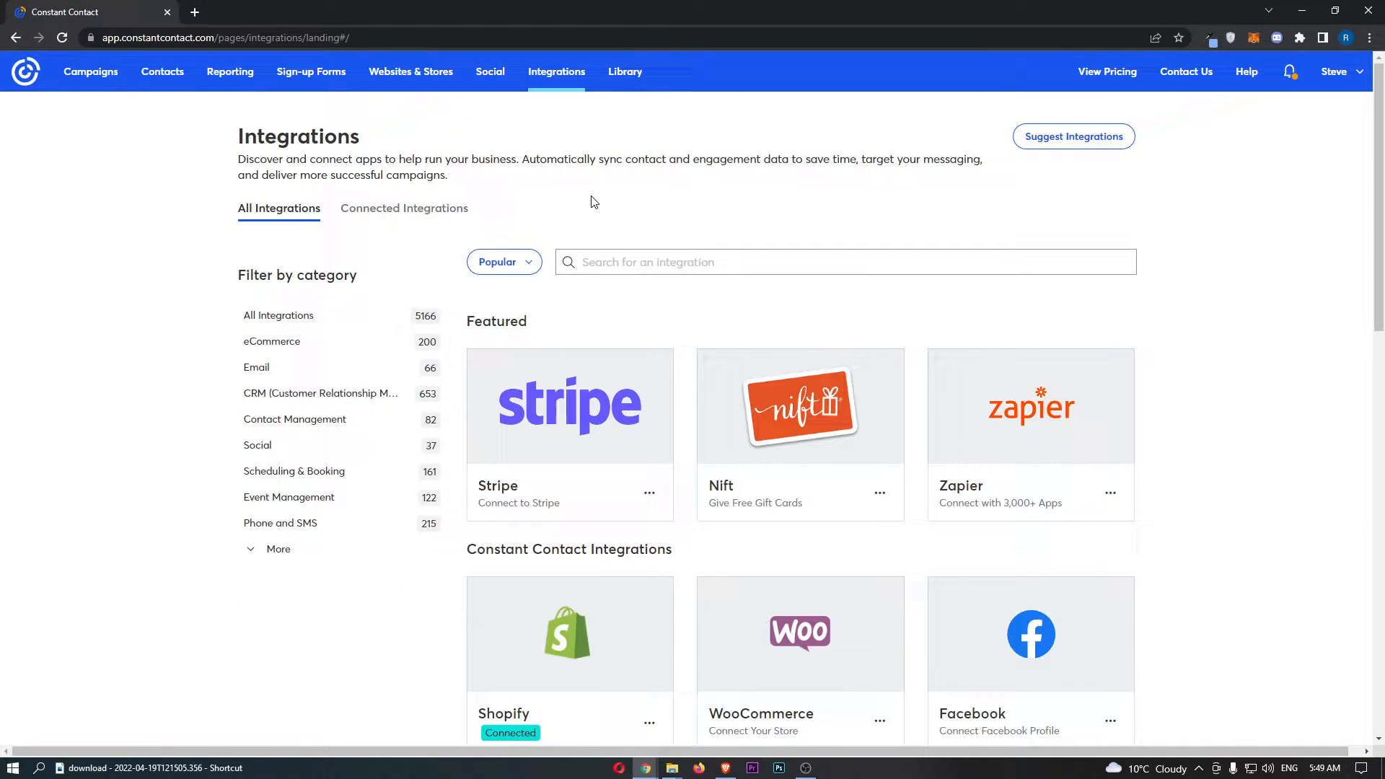
pyautogui.scroll(-3)
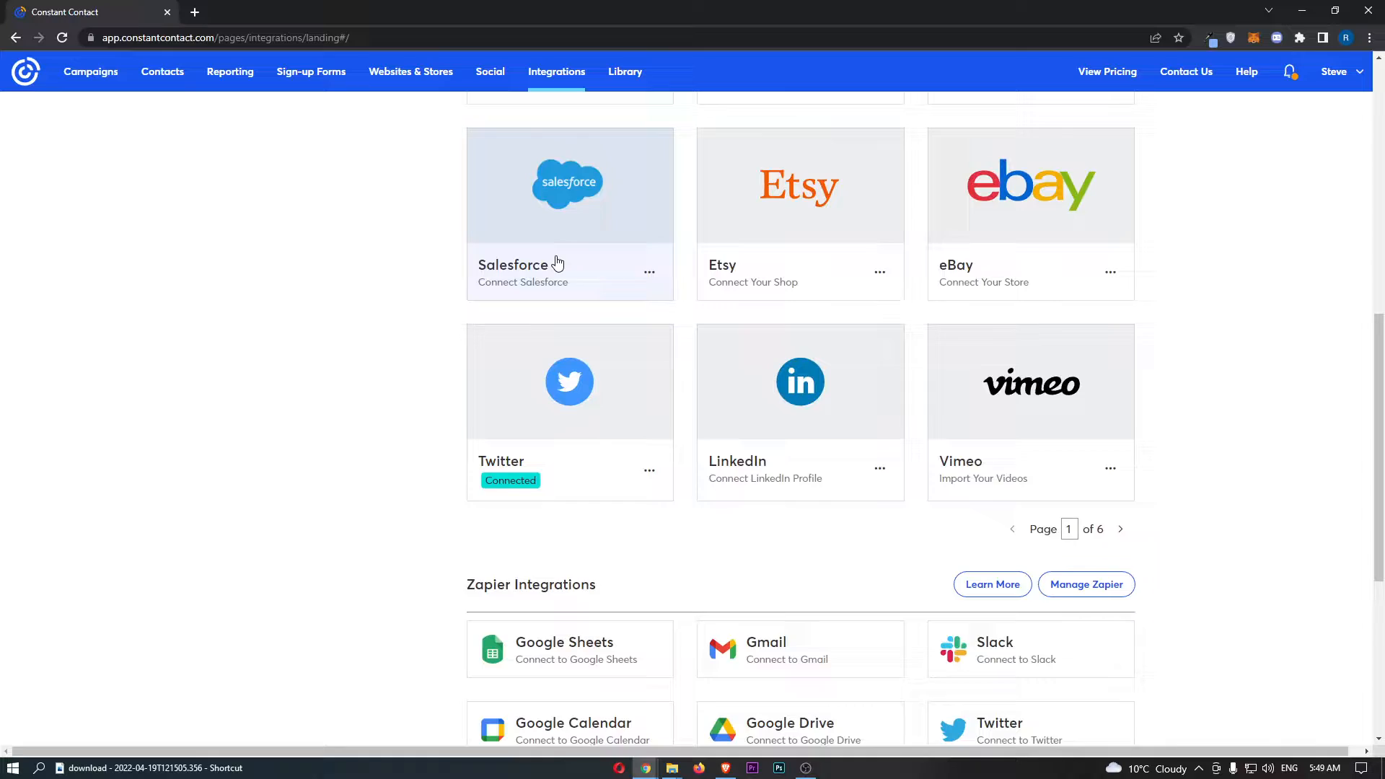
pyautogui.scroll(-3)
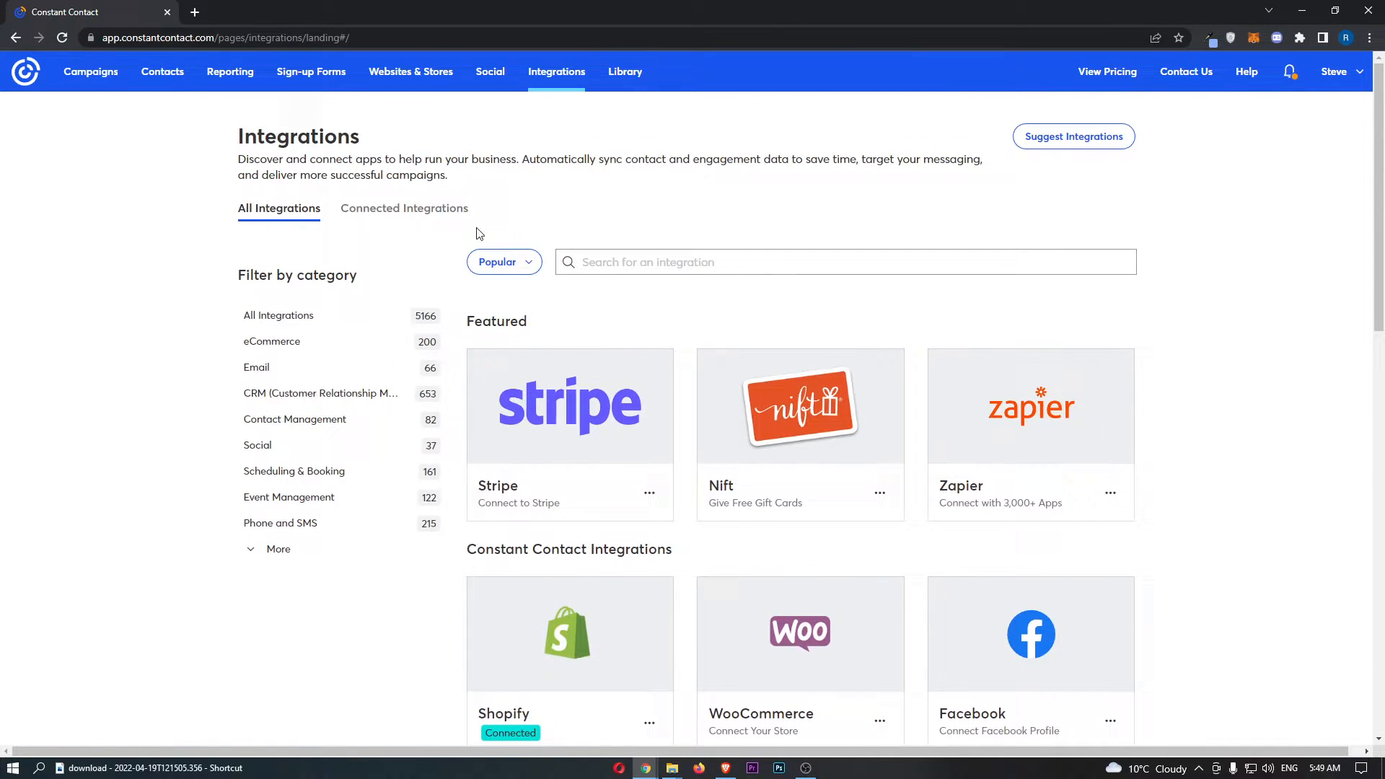
pyautogui.moveTo(571, 421)
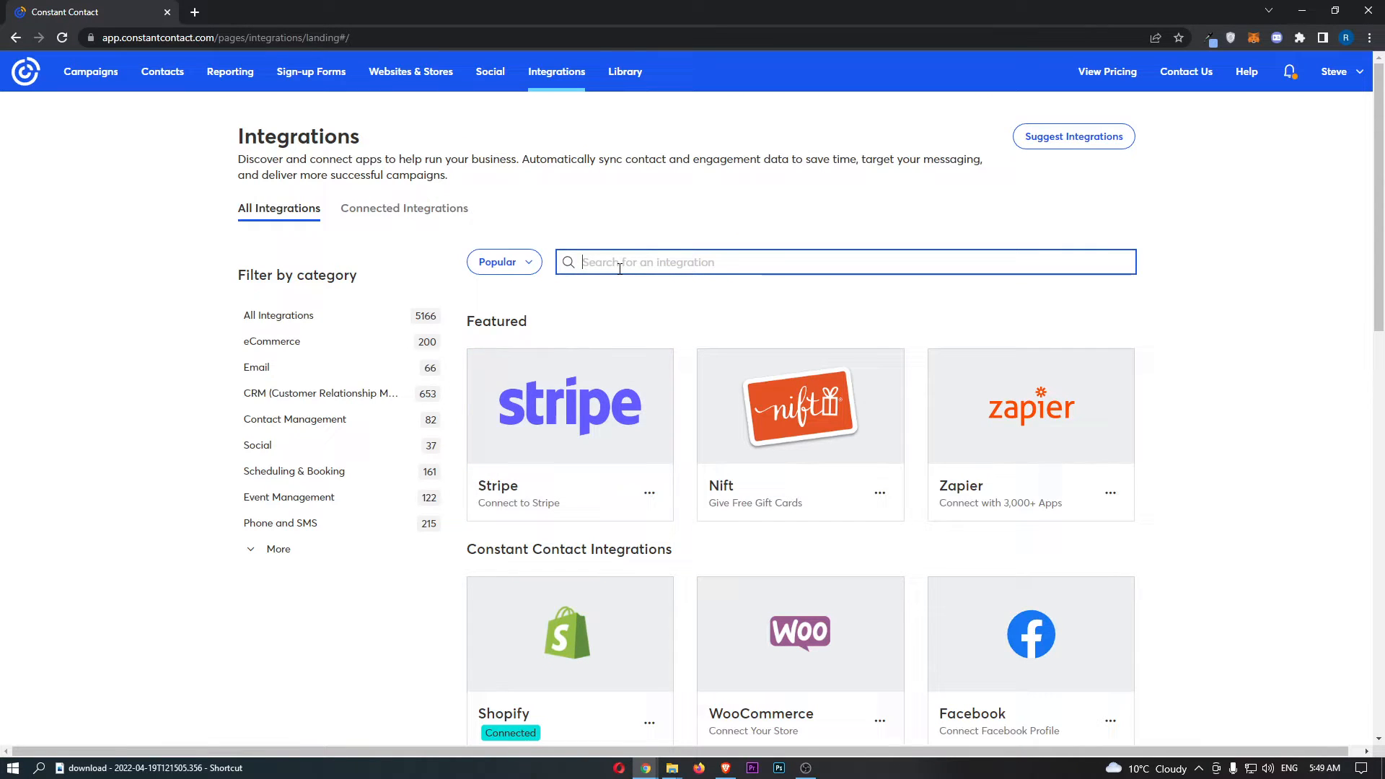
# Find Stripe, start Connect Account, choose 'I will get permission on my own' and confirm prior consent
pyautogui.write('sti')
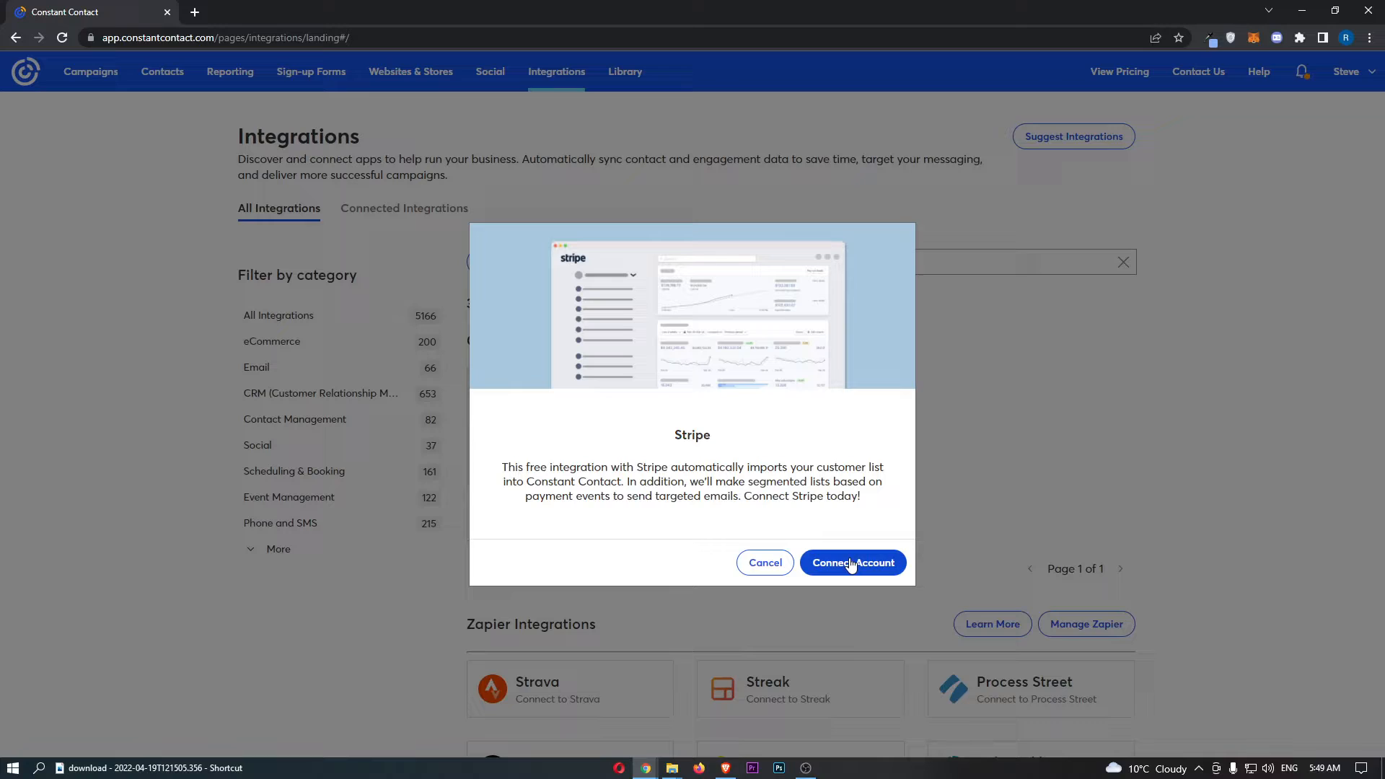
pyautogui.click(853, 563)
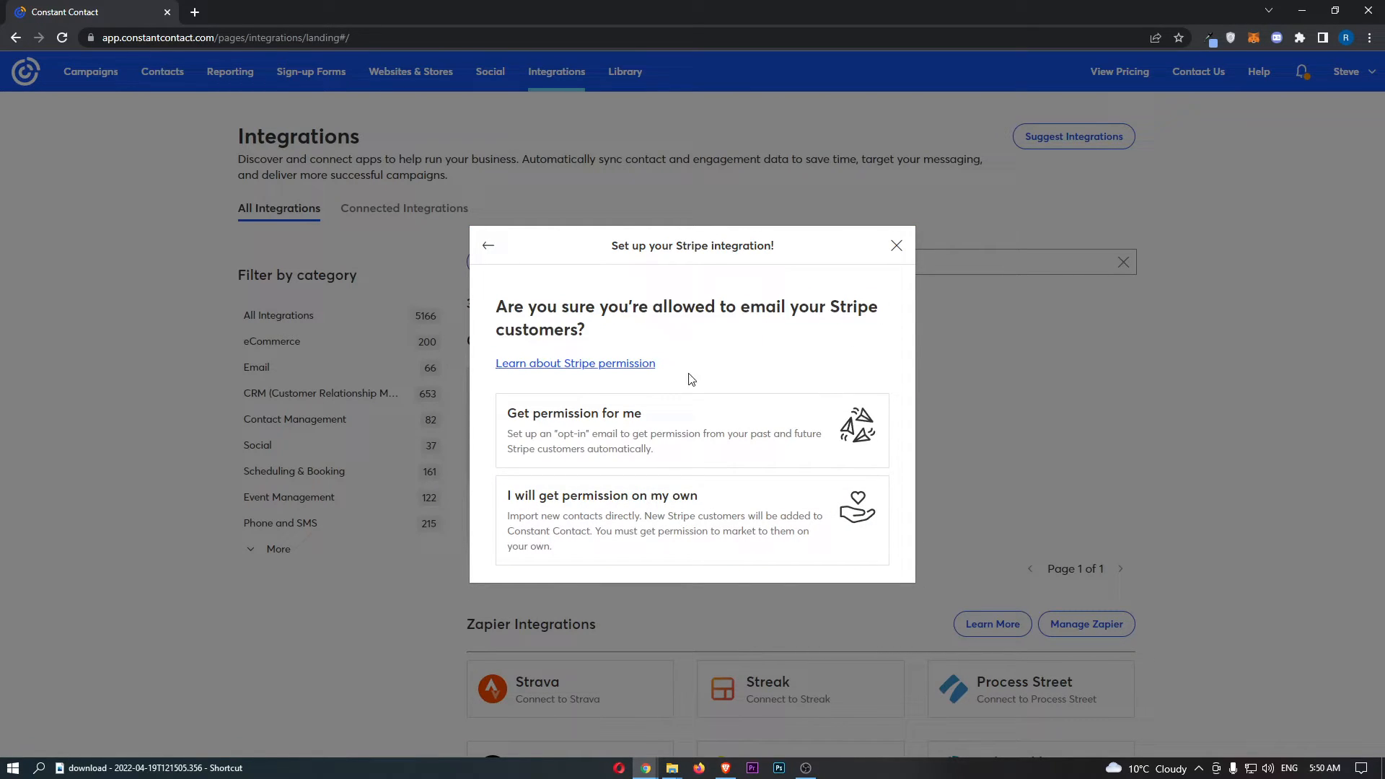
pyautogui.moveTo(597, 427)
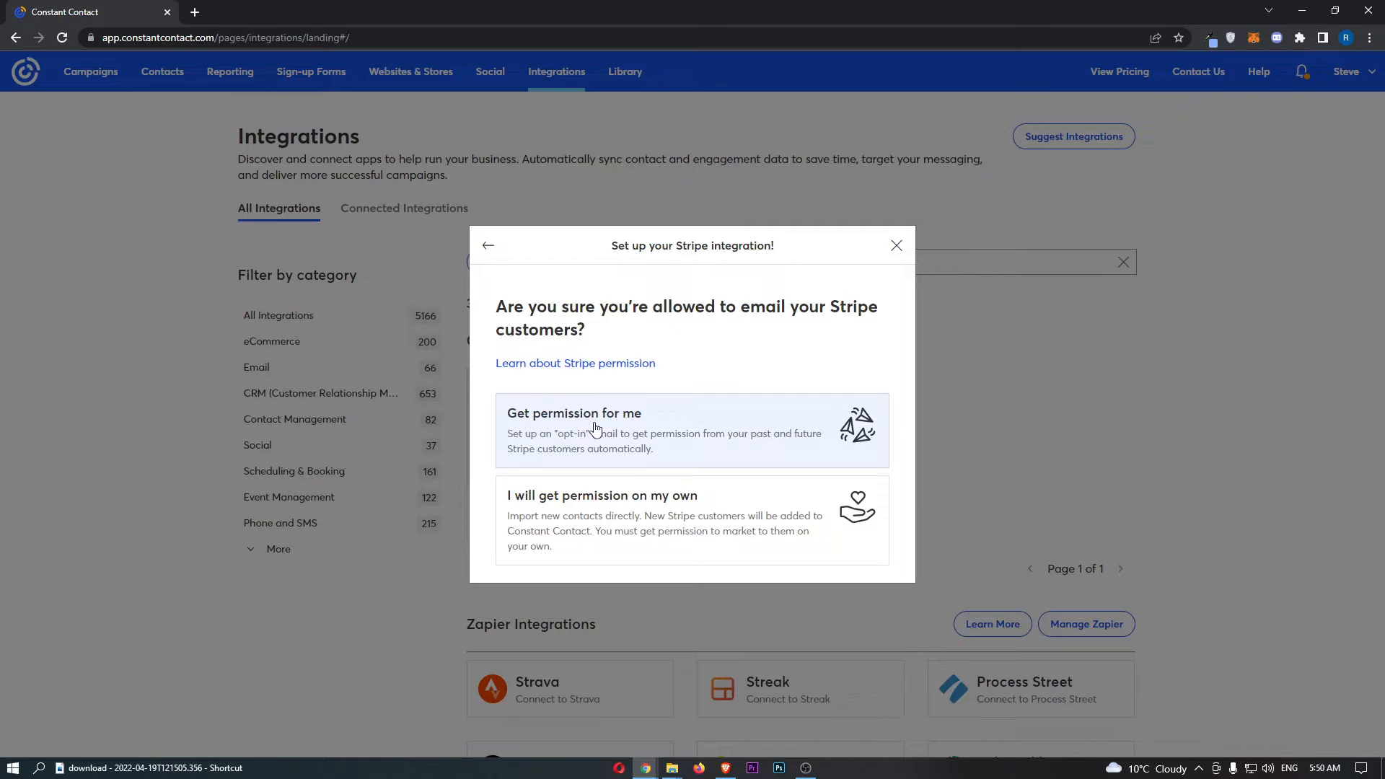
pyautogui.moveTo(650, 506)
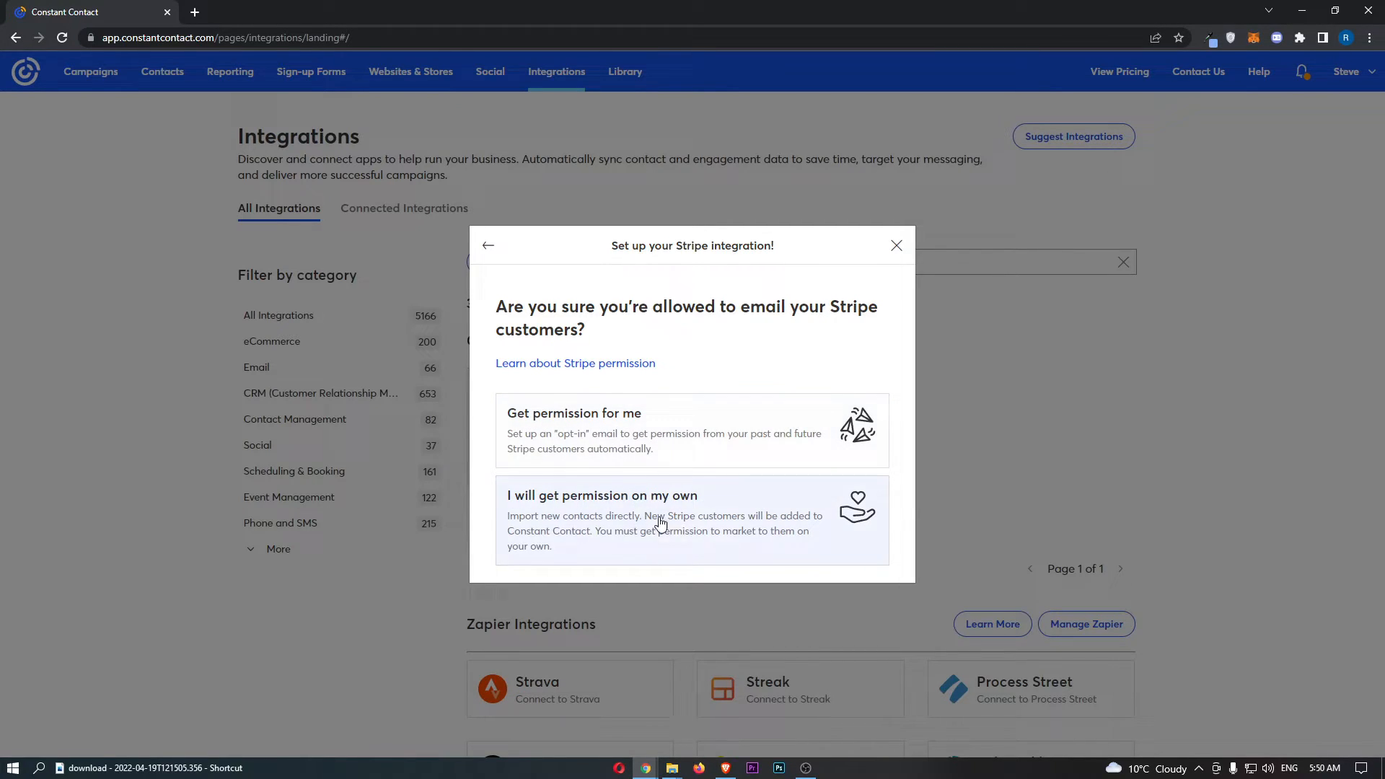
pyautogui.click(661, 517)
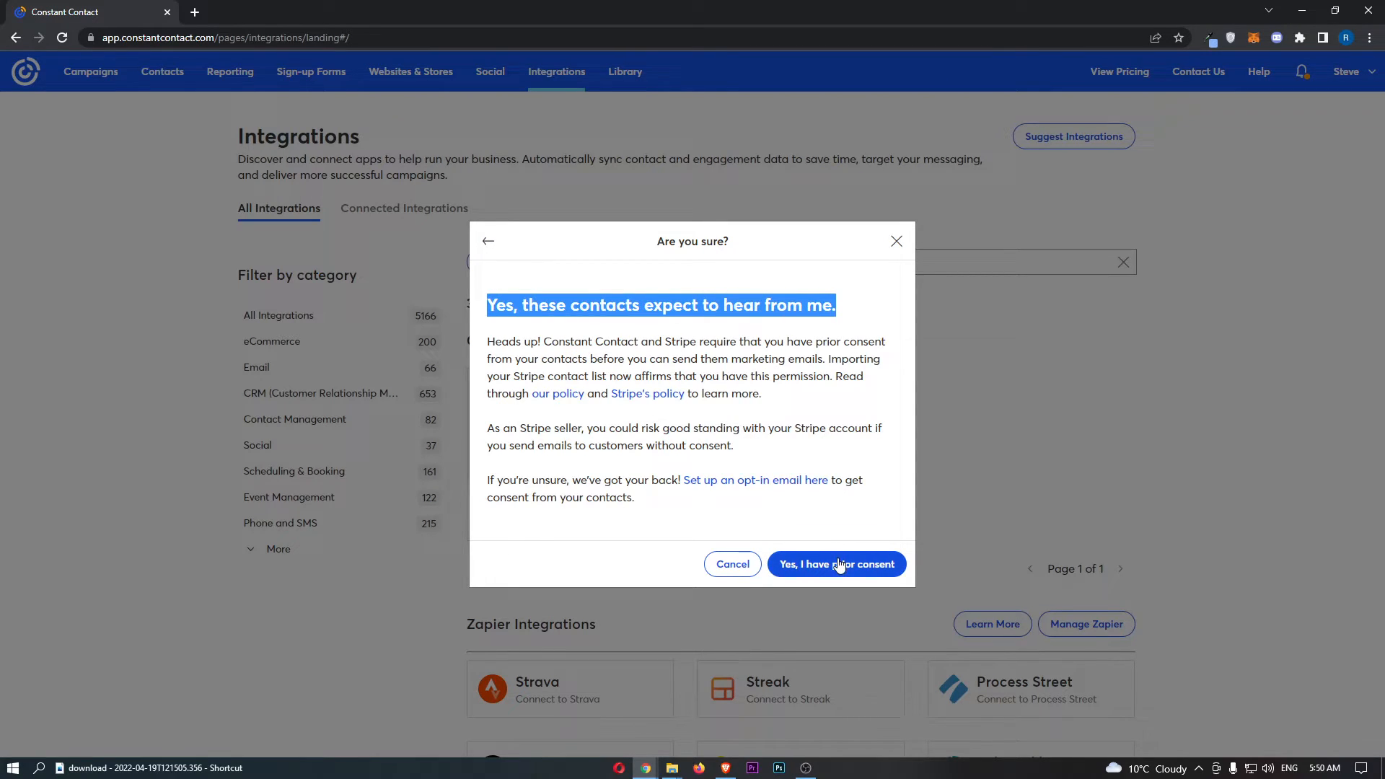
pyautogui.click(837, 564)
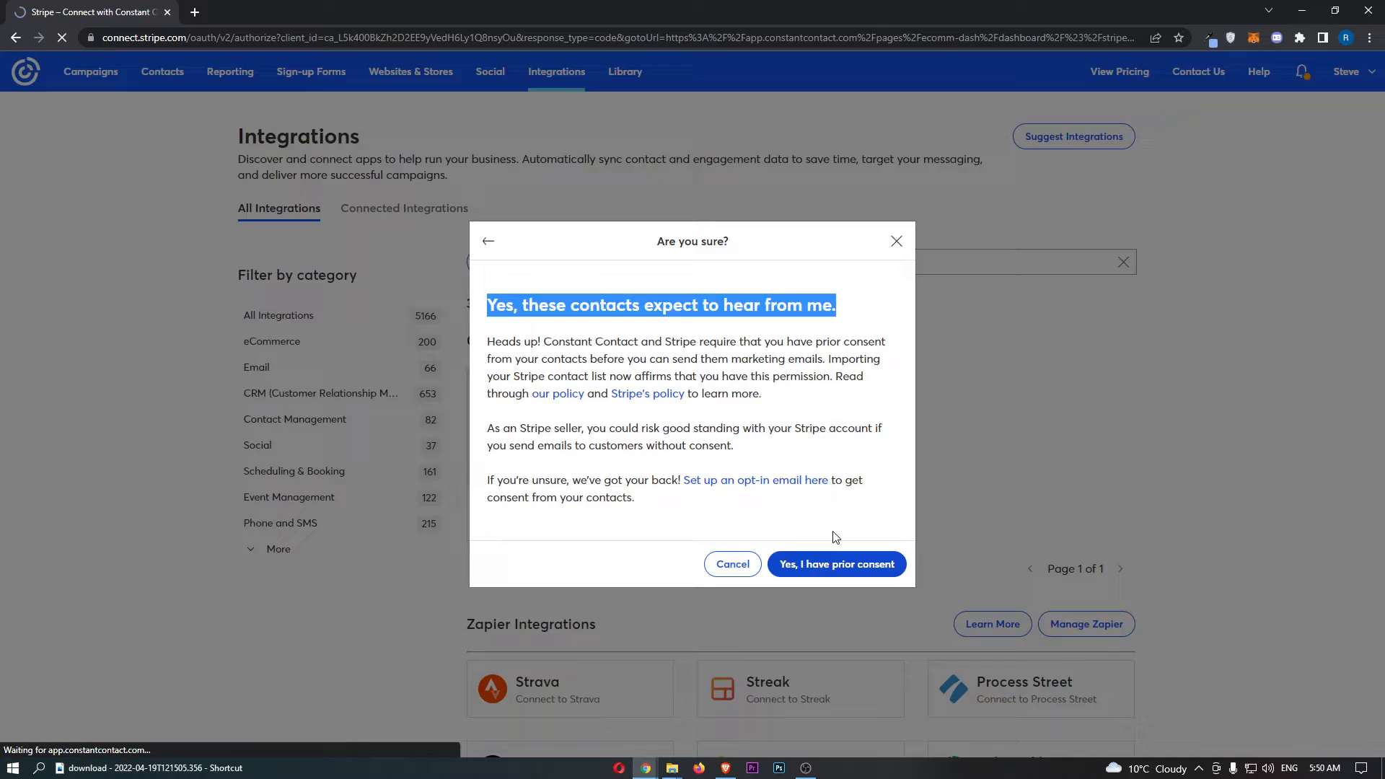
# Authorise the existing Stripe account for Constant Contact on the Stripe Connect page
pyautogui.click(837, 564)
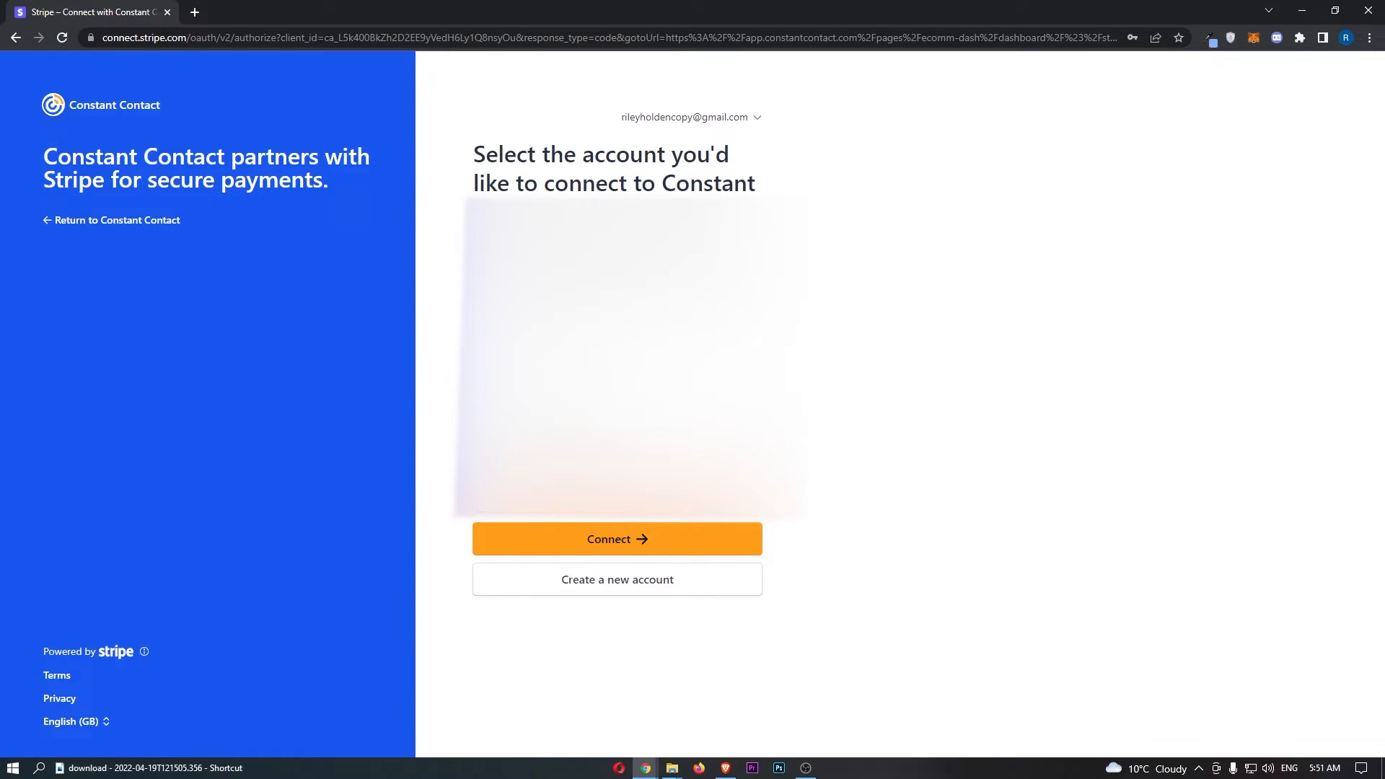
pyautogui.click(618, 540)
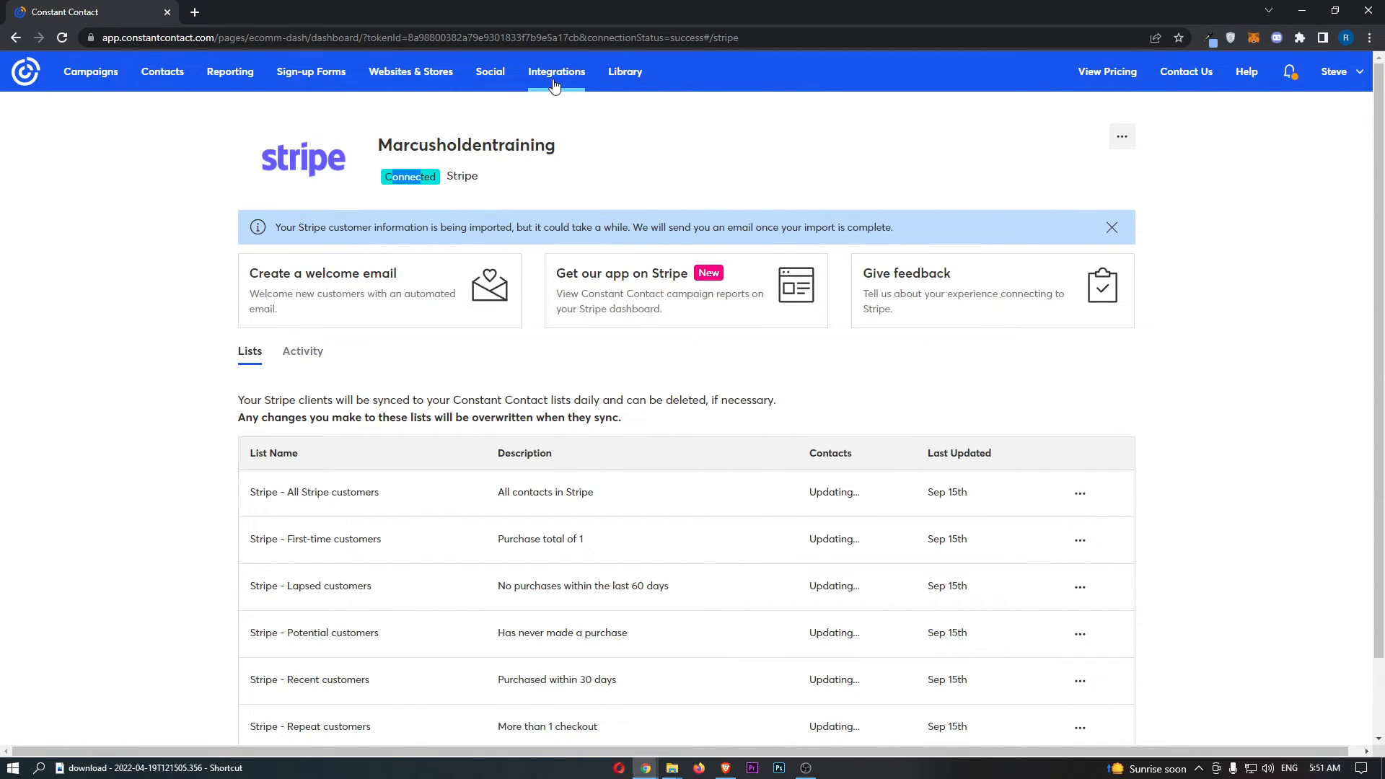
# Filter the integrations list to 'stripe' and verify the Connected badge on its card
pyautogui.click(557, 72)
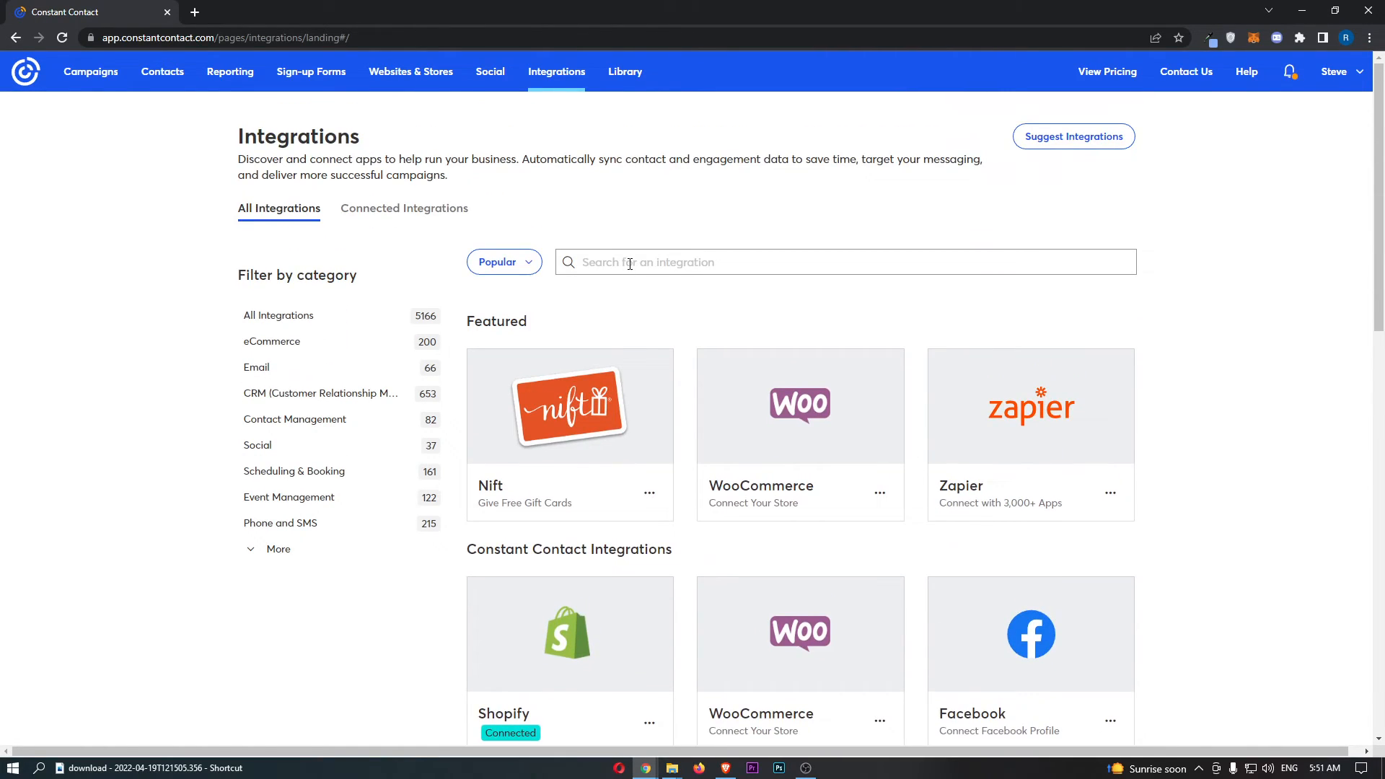
pyautogui.write('stripe')
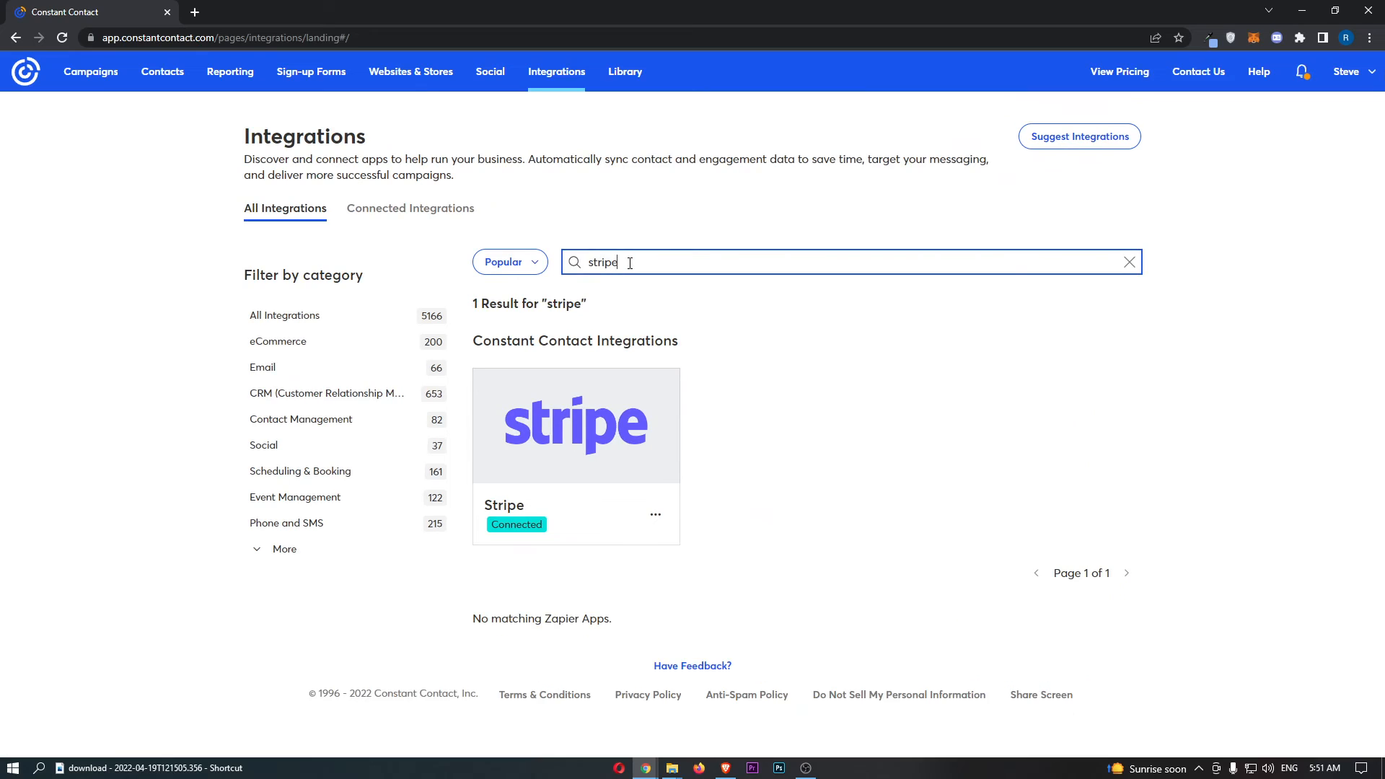
pyautogui.moveTo(524, 534)
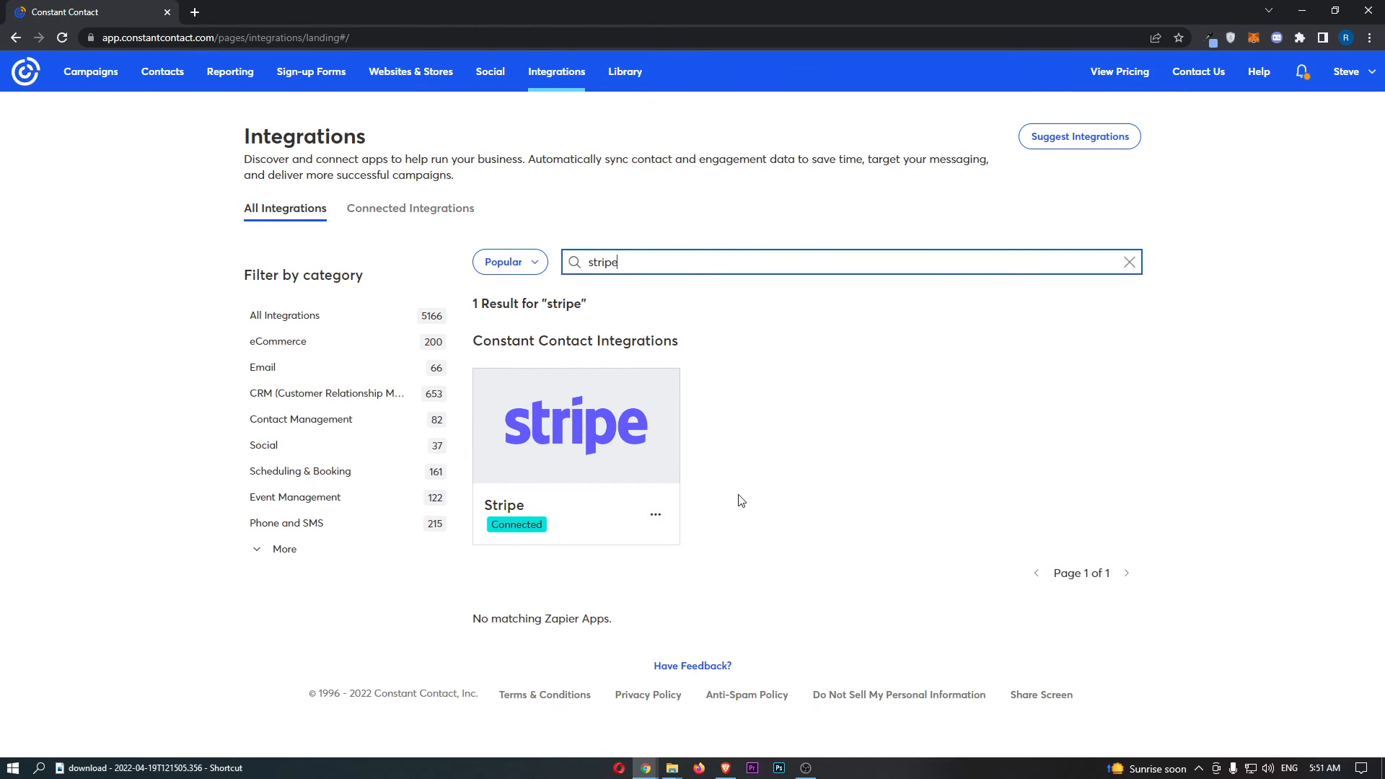
pyautogui.moveTo(710, 505)
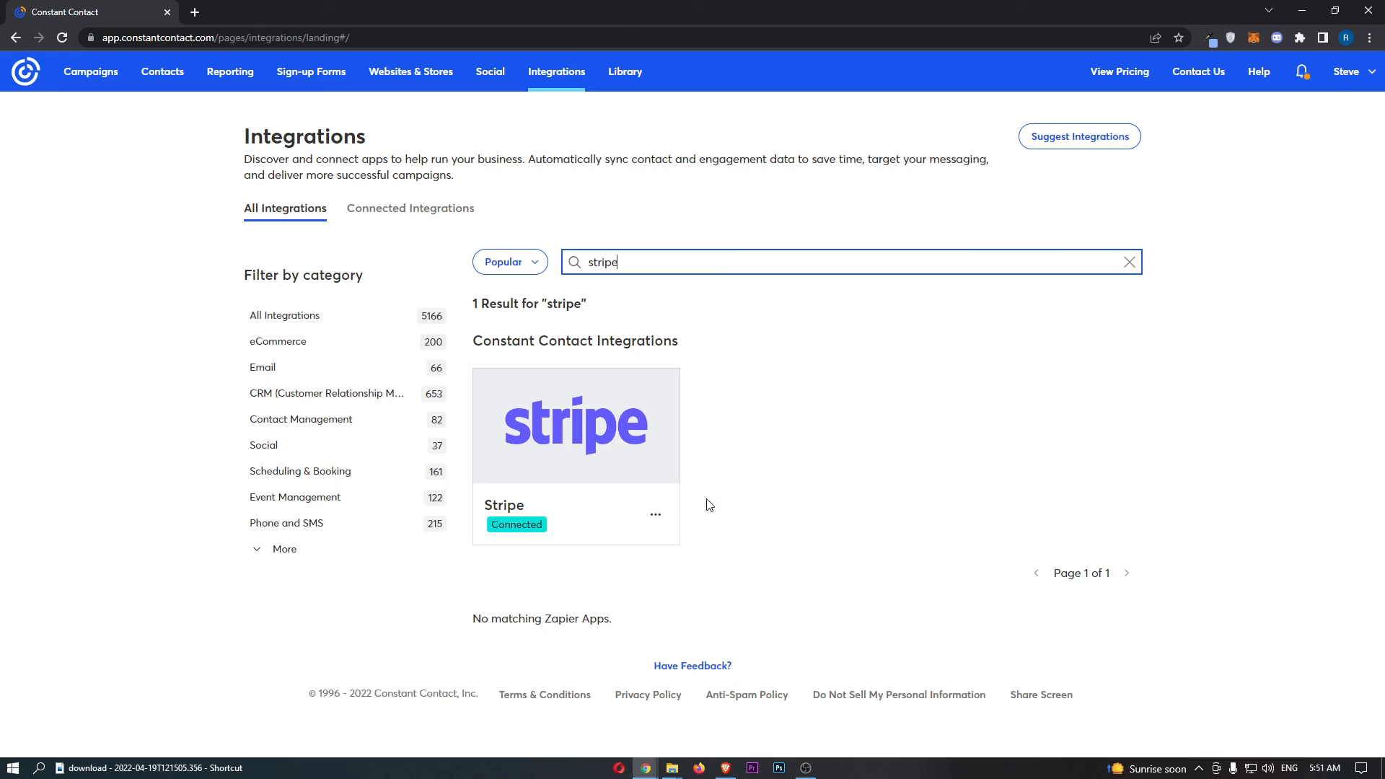